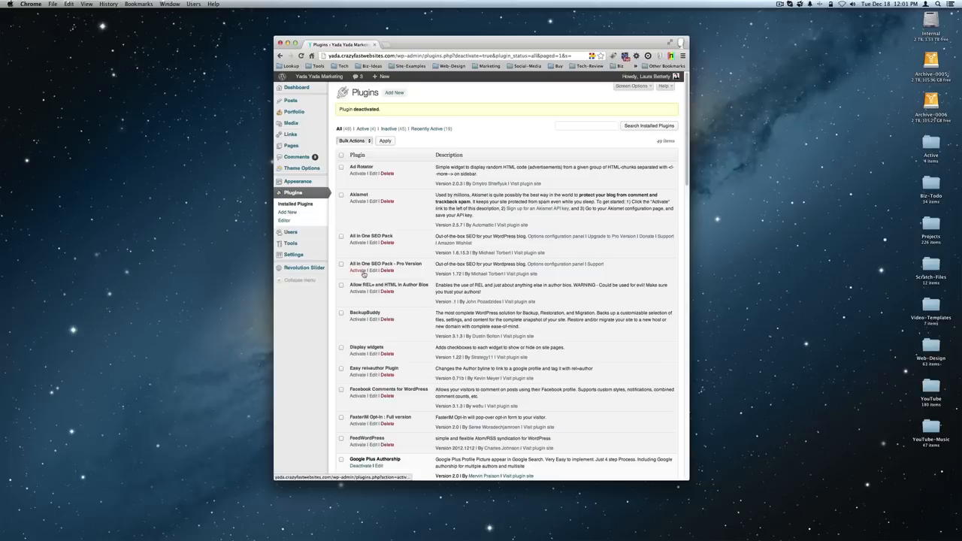
{"action": "mouse_move", "coordinate": [358, 271]}
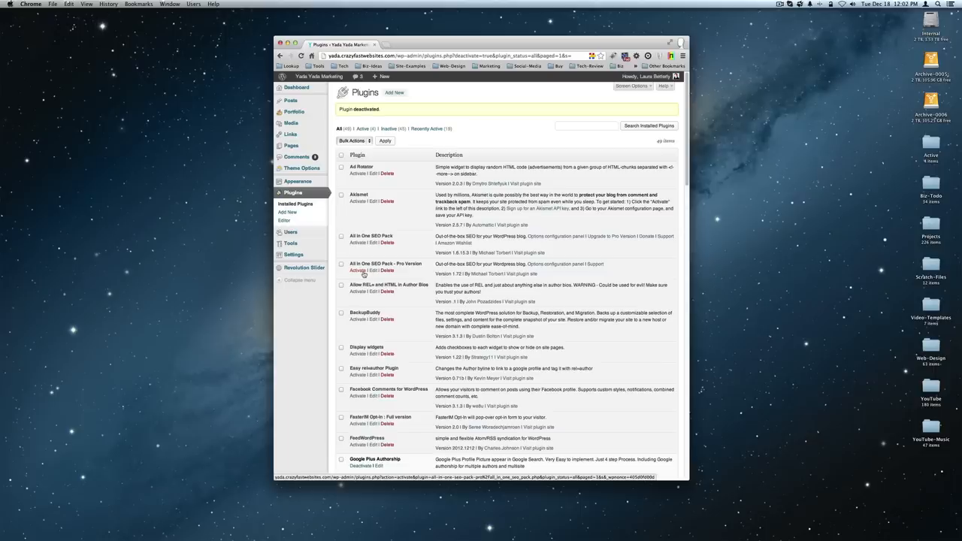
Activate All in One SEO Pack Pro and scroll through the resulting Xdebug notices to the Plugins list.
{"action": "left_click", "coordinate": [353, 271]}
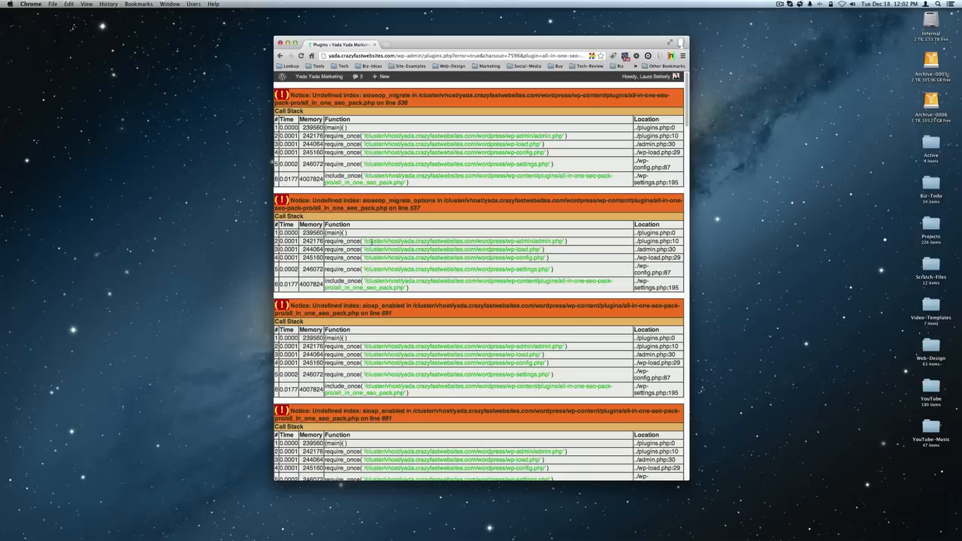
{"action": "scroll", "scroll_direction": "down", "scroll_amount": 3}
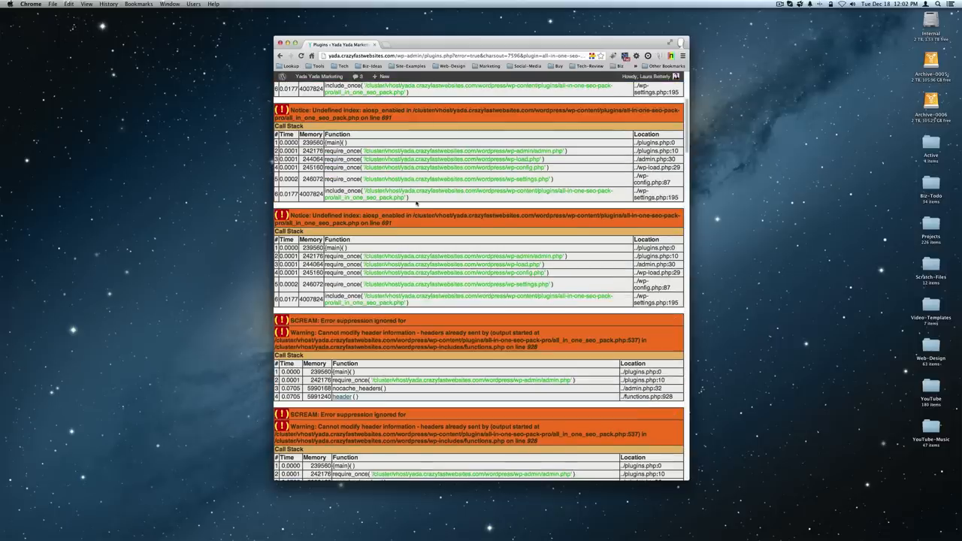
{"action": "scroll", "scroll_direction": "down", "scroll_amount": 3}
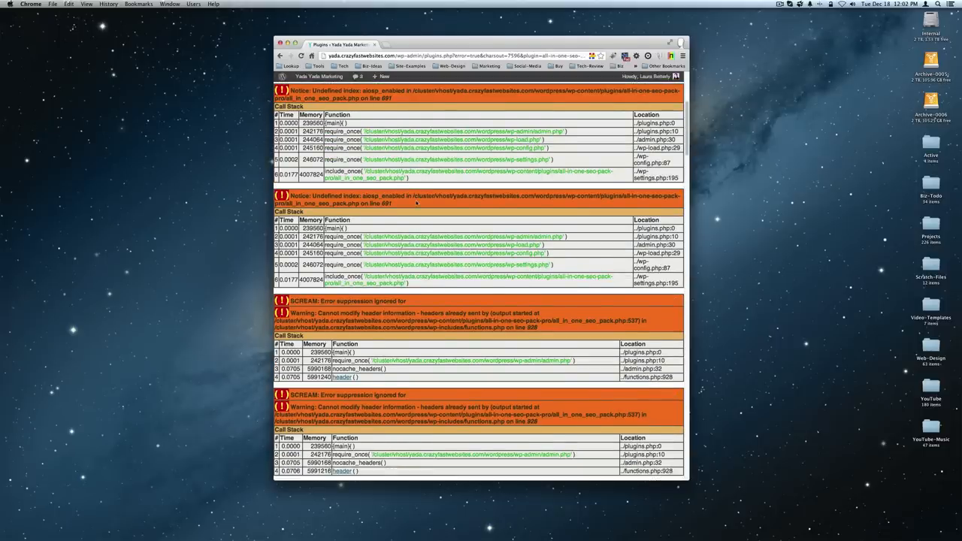
{"action": "scroll", "scroll_direction": "down", "scroll_amount": 3}
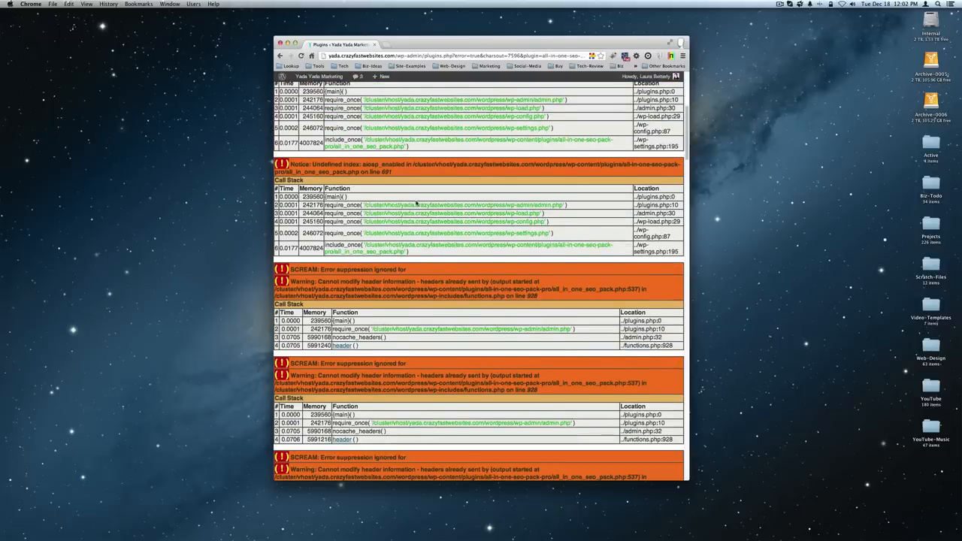
{"action": "scroll", "scroll_direction": "down", "scroll_amount": 3}
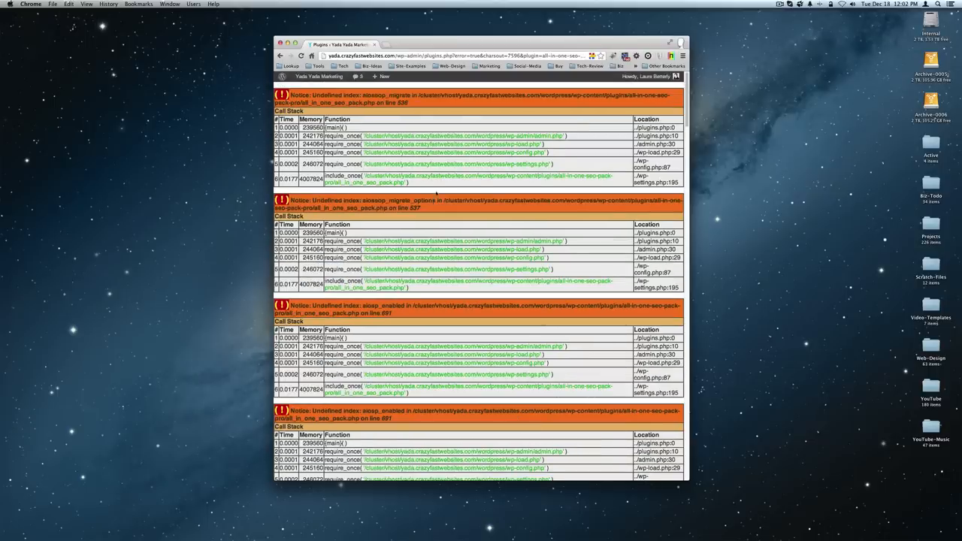
{"action": "scroll", "scroll_direction": "down", "scroll_amount": 3}
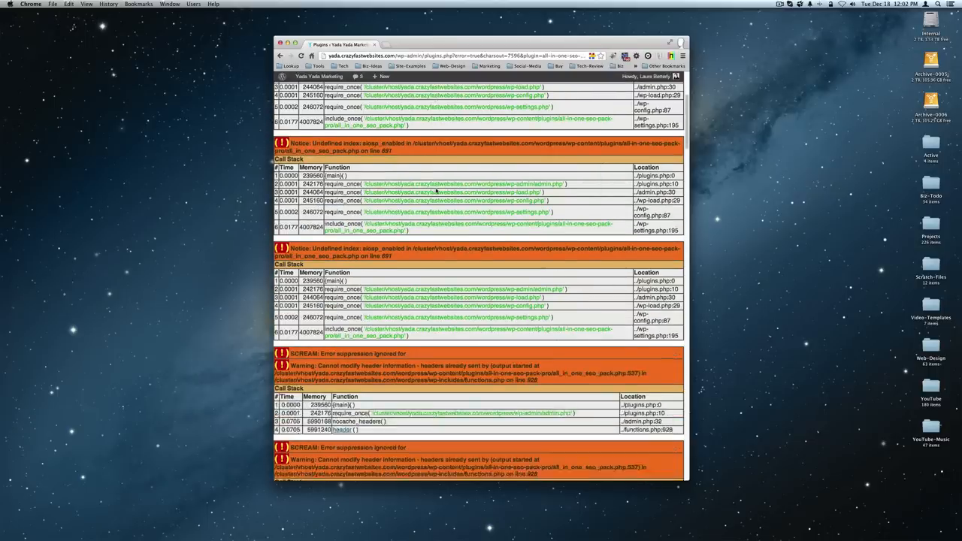
{"action": "scroll", "scroll_direction": "down", "scroll_amount": 3}
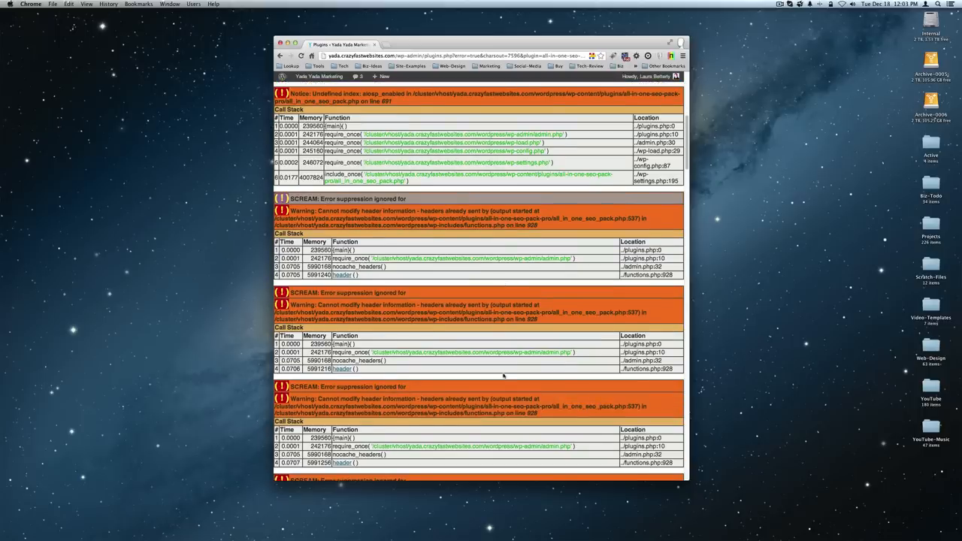
{"action": "scroll", "scroll_direction": "down", "scroll_amount": 3}
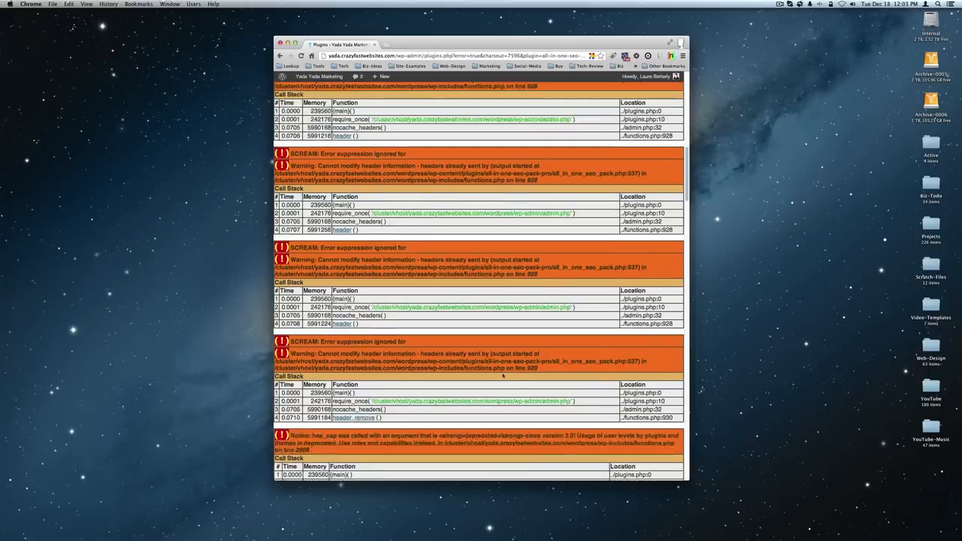
{"action": "scroll", "scroll_direction": "down", "scroll_amount": 3}
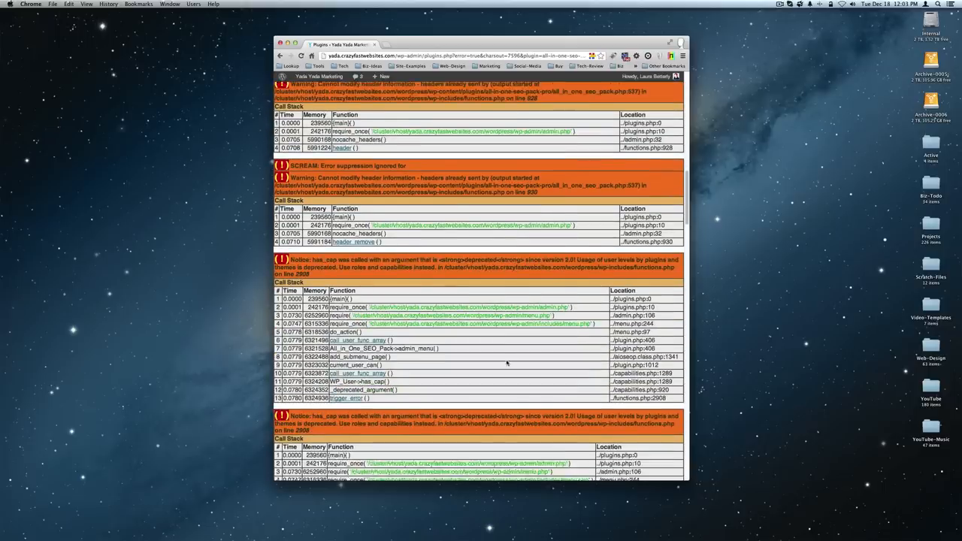
{"action": "scroll", "scroll_direction": "down", "scroll_amount": 3}
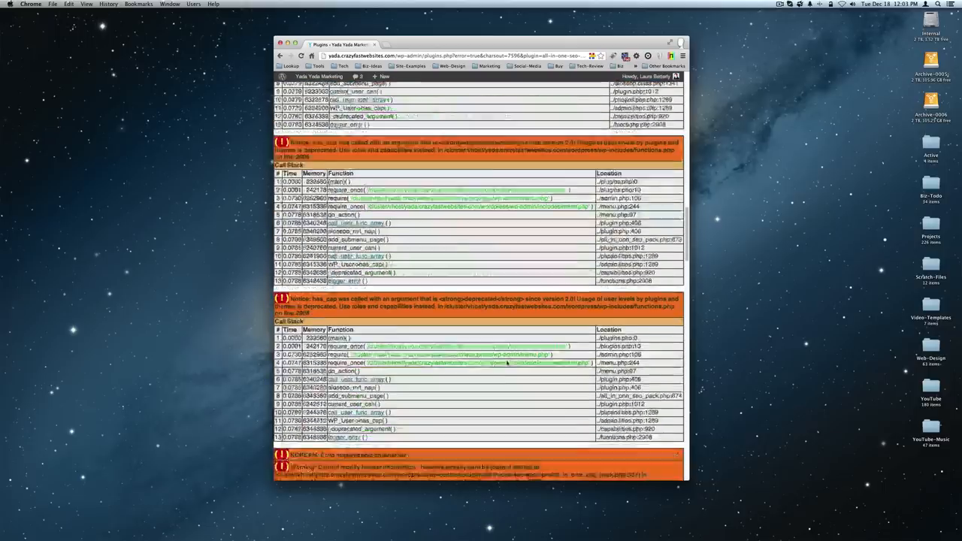
{"action": "scroll", "scroll_direction": "down", "scroll_amount": 3}
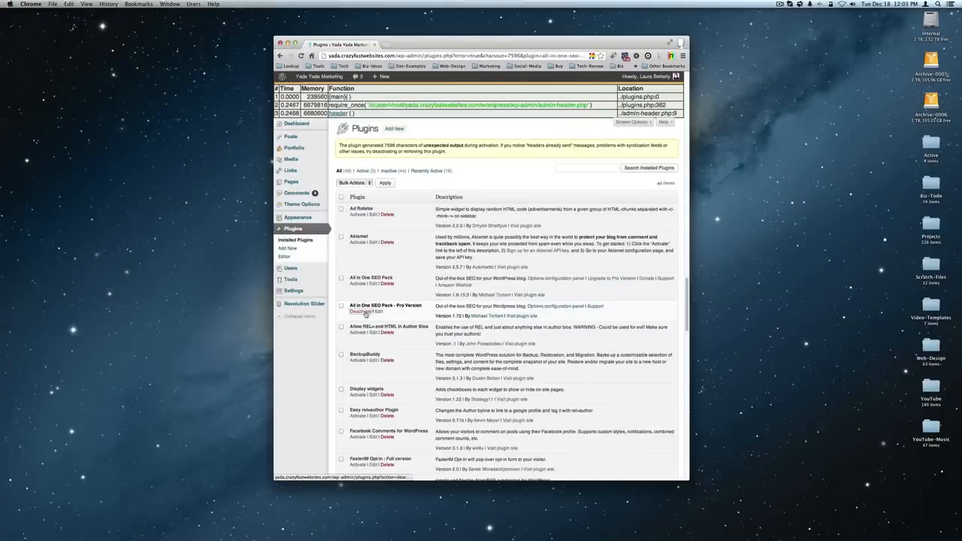
Deactivate All in One SEO Pack Pro, then reload the error-filled Plugins page.
{"action": "left_click", "coordinate": [358, 312]}
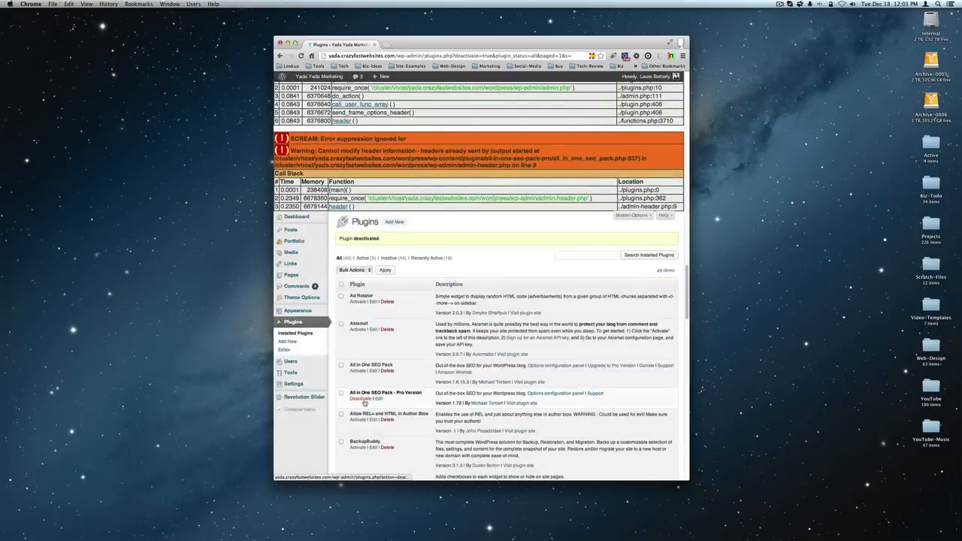
{"action": "left_click", "coordinate": [341, 392]}
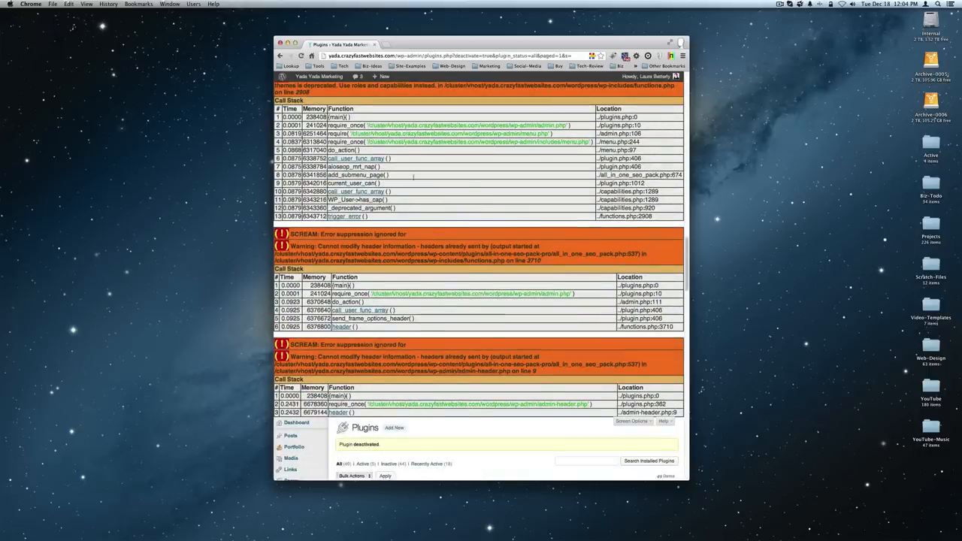
{"action": "scroll", "scroll_direction": "down", "scroll_amount": 3}
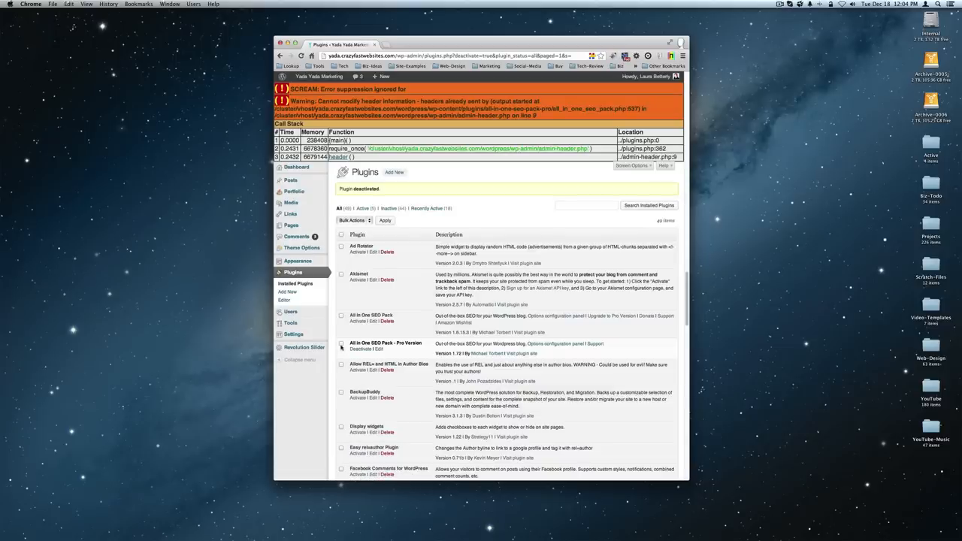
{"action": "left_click", "coordinate": [341, 344]}
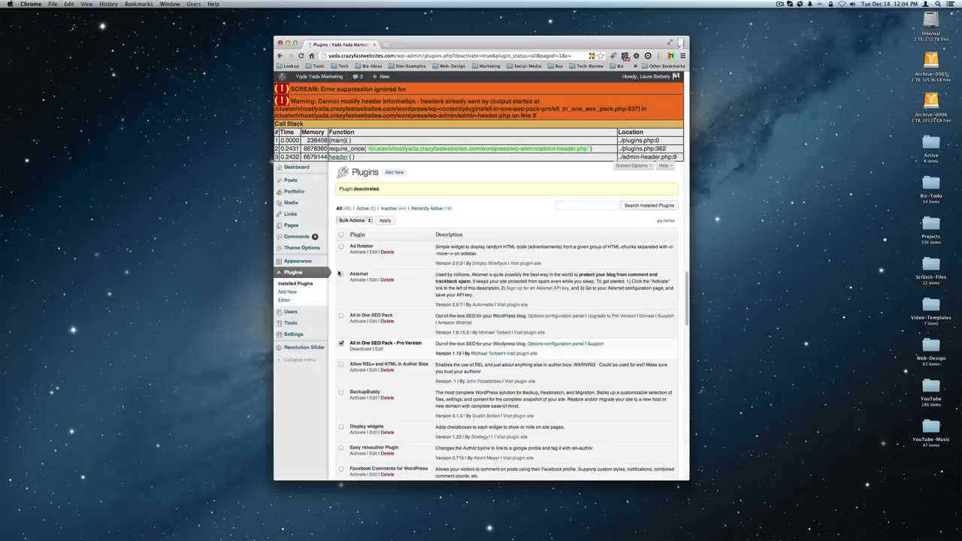
{"action": "left_click", "coordinate": [352, 220]}
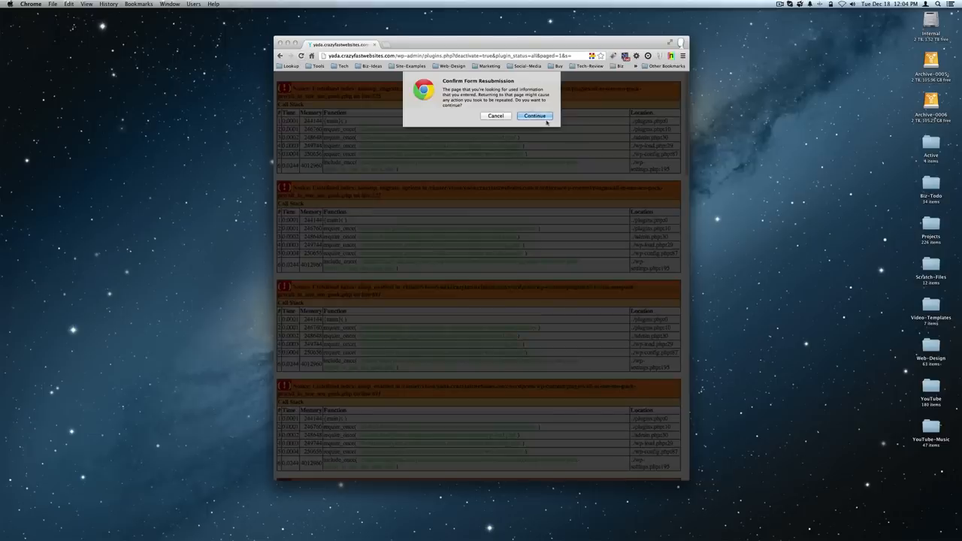
Confirm Chrome's form resubmission so the Plugins page reloads cleanly without errors.
{"action": "left_click", "coordinate": [535, 115]}
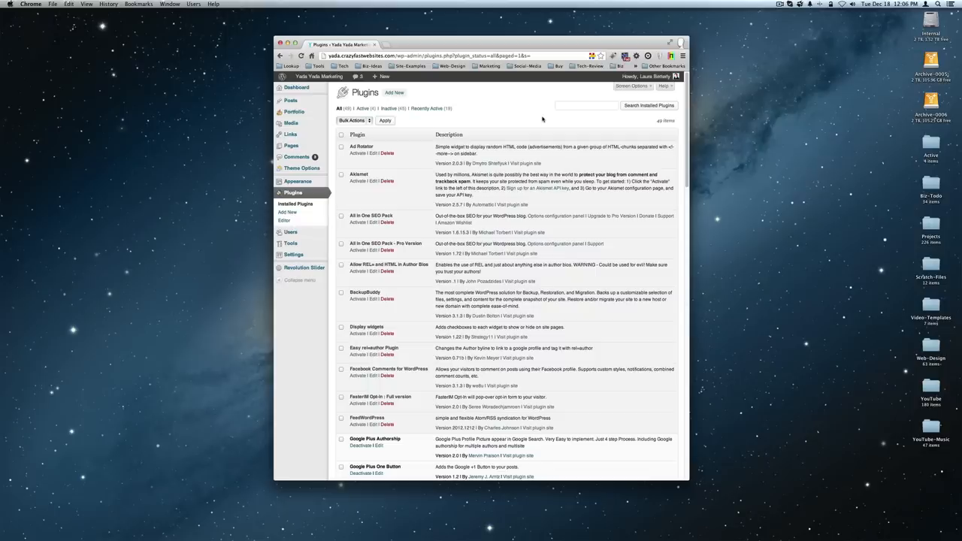
{"action": "mouse_move", "coordinate": [548, 120]}
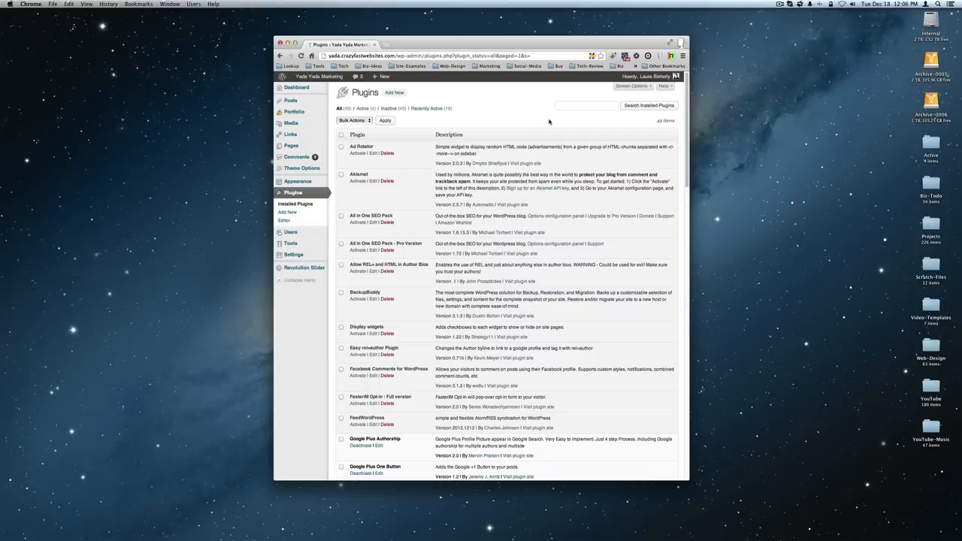